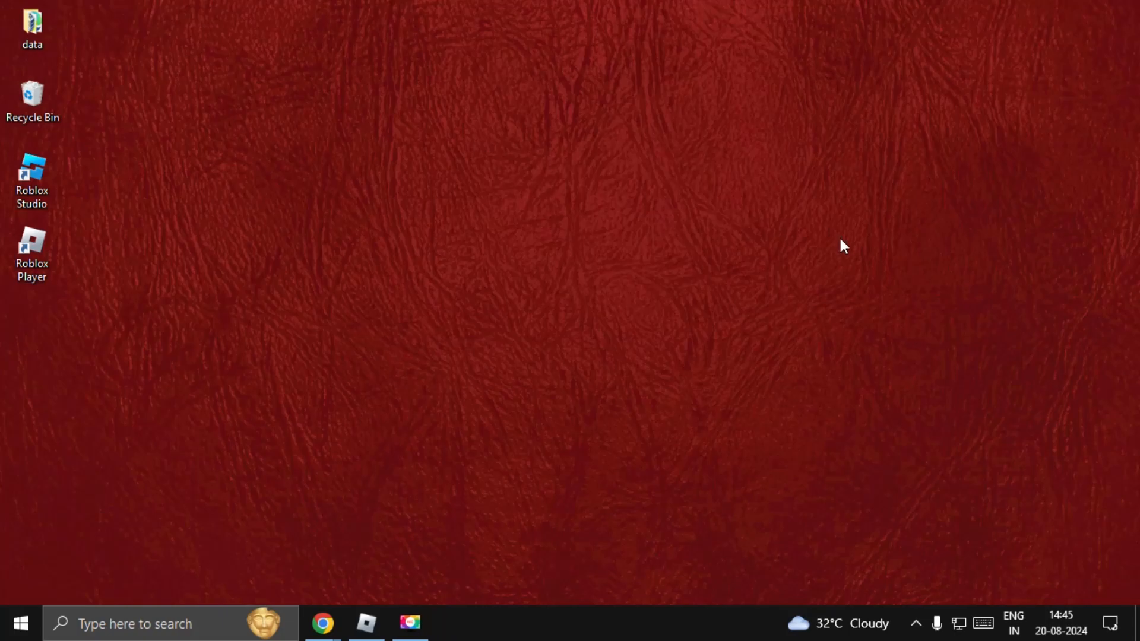
{"action": "mouse_move", "coordinate": [822, 264]}
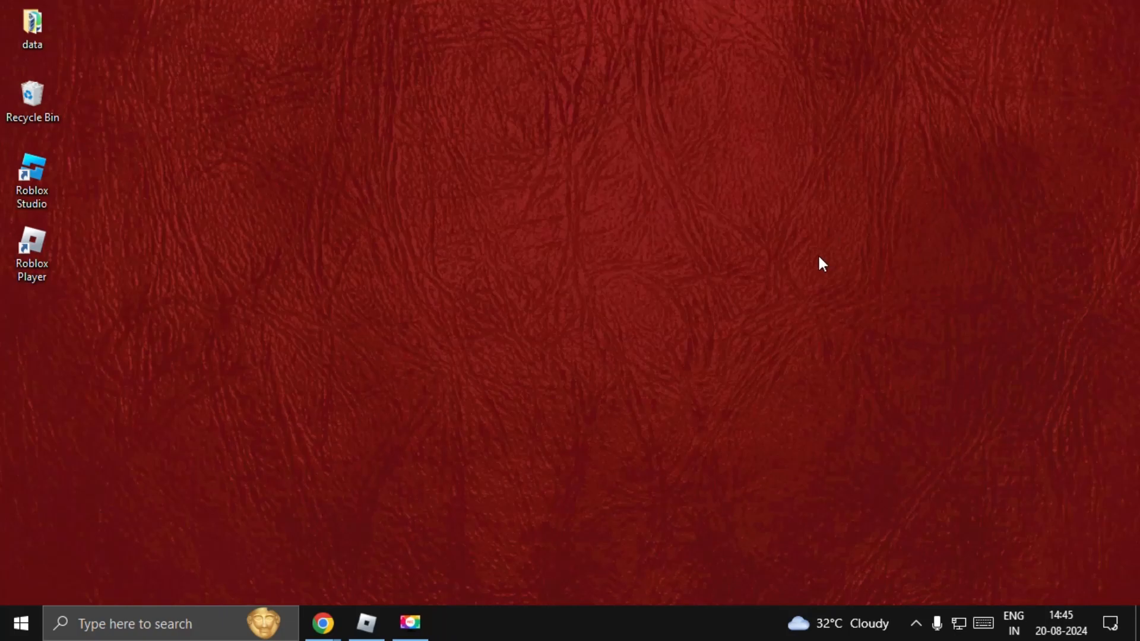
{"action": "mouse_move", "coordinate": [665, 399]}
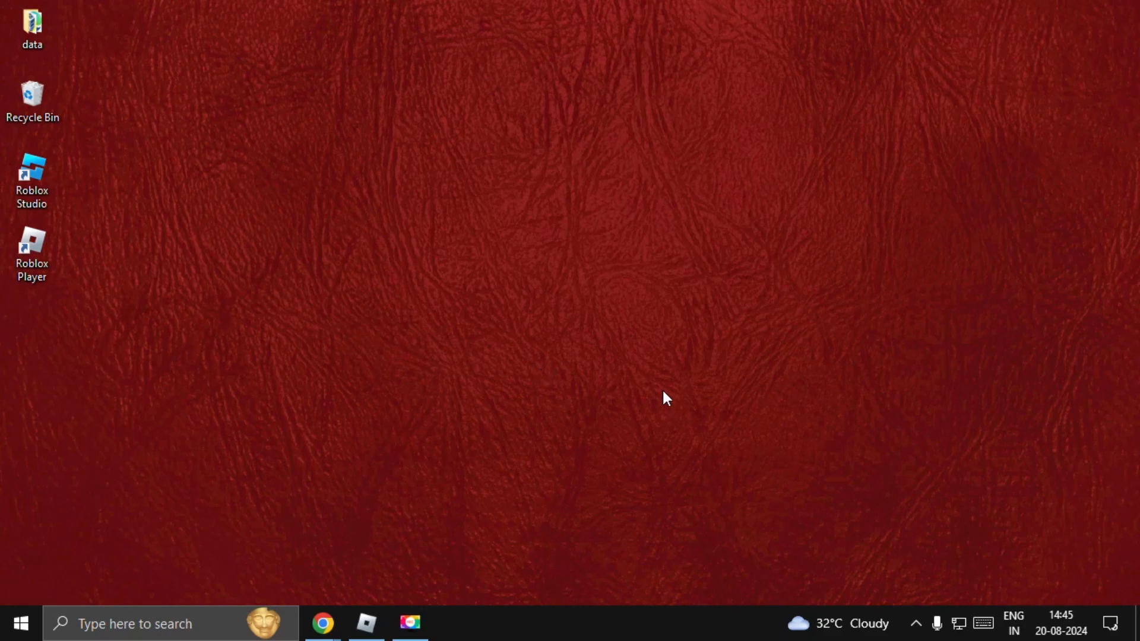
{"action": "mouse_move", "coordinate": [548, 634]}
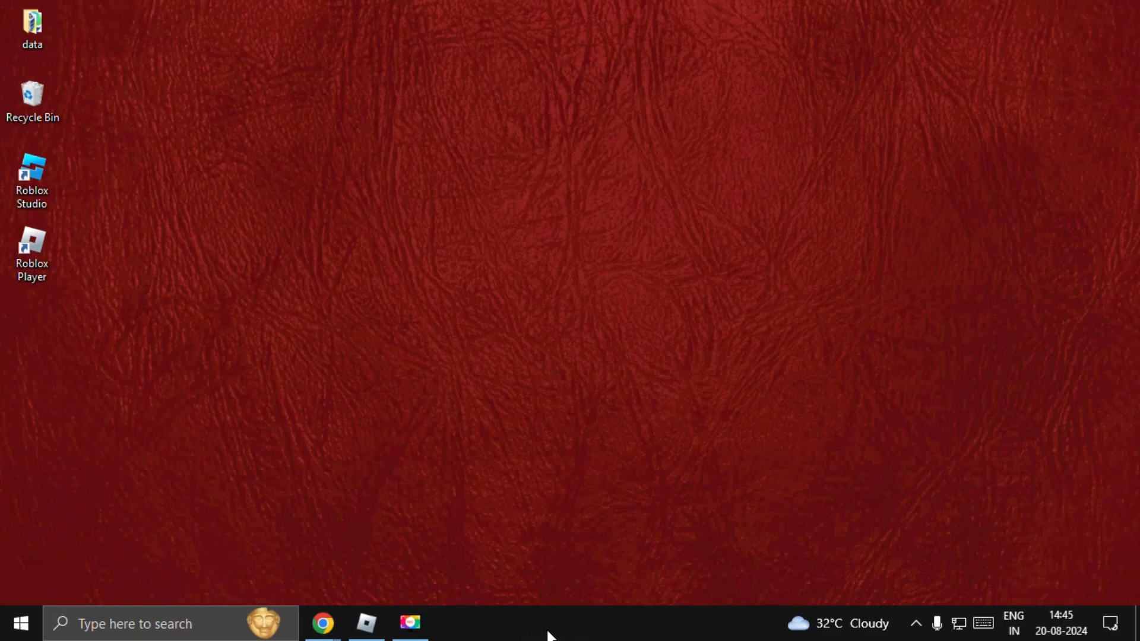
End the Roblox Game Client process from Task Manager and close Task Manager.
{"action": "right_click", "coordinate": [545, 630]}
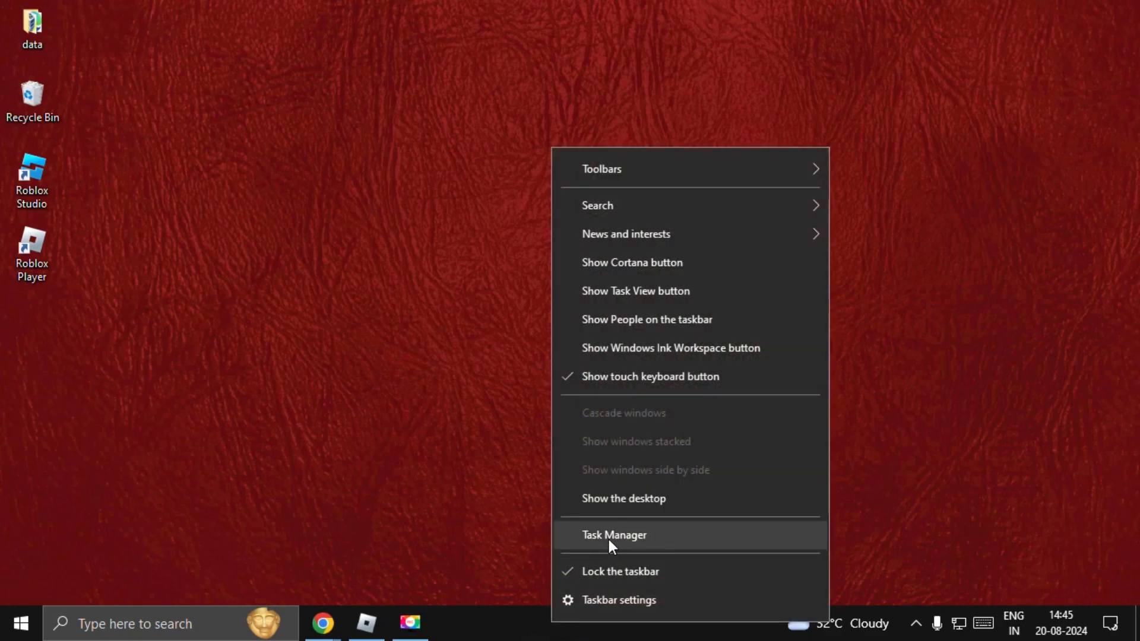
{"action": "left_click", "coordinate": [613, 534]}
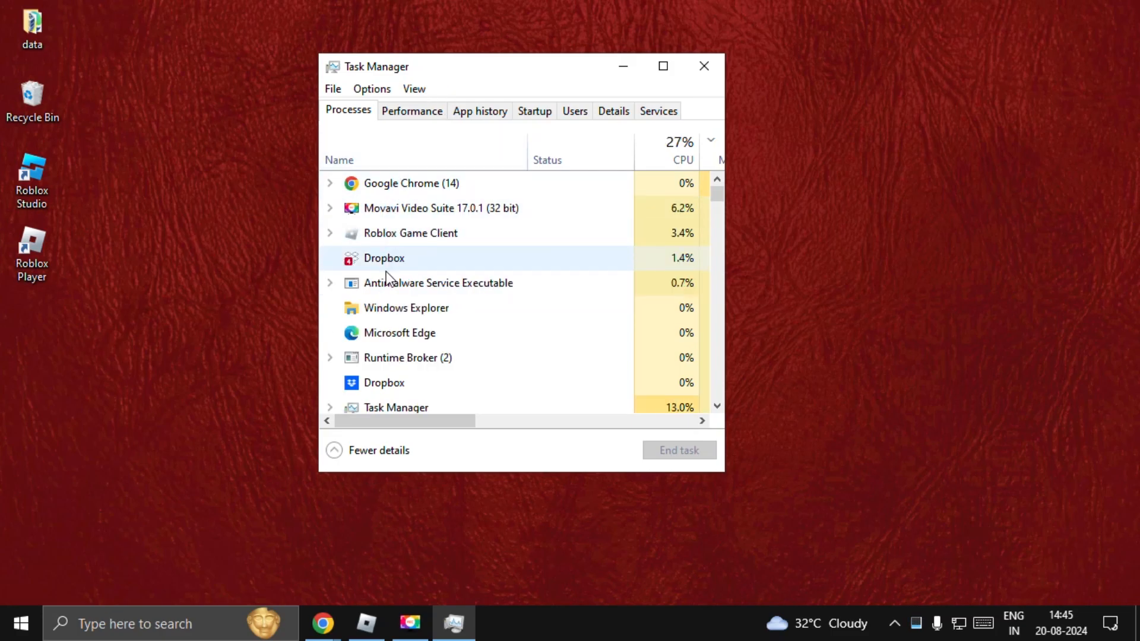
{"action": "left_click", "coordinate": [410, 233]}
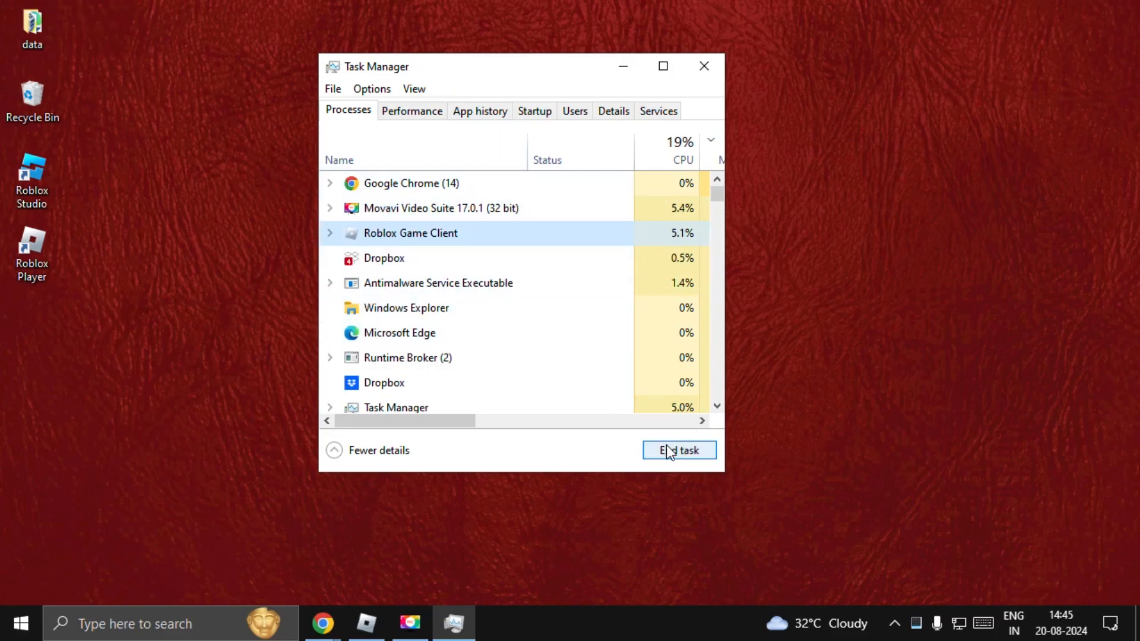
{"action": "left_click", "coordinate": [678, 450]}
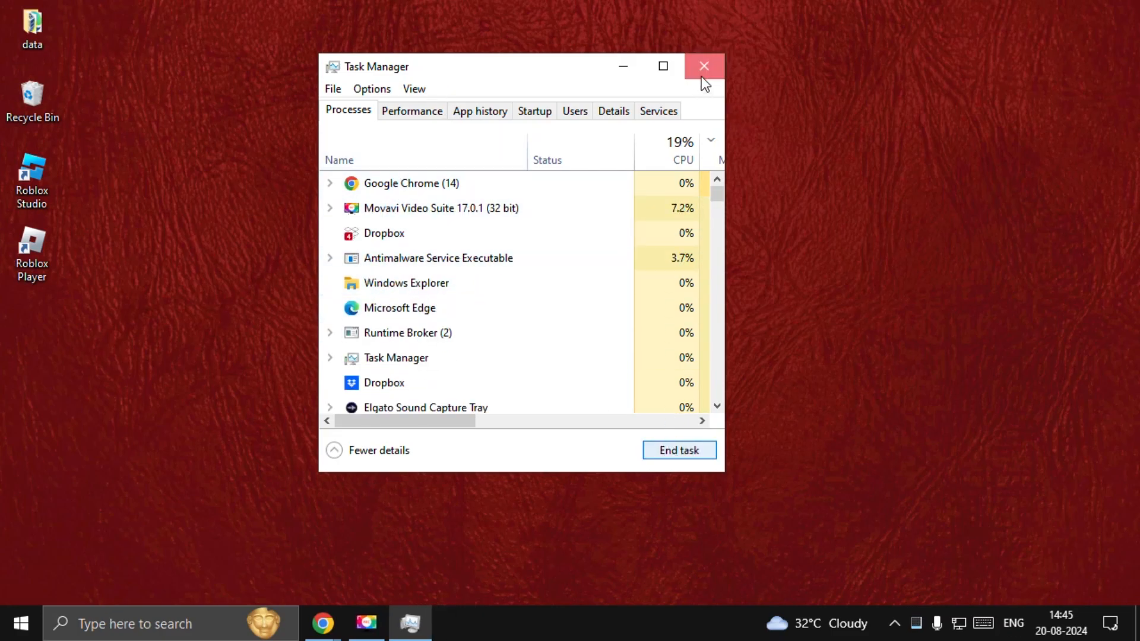
{"action": "left_click", "coordinate": [702, 67]}
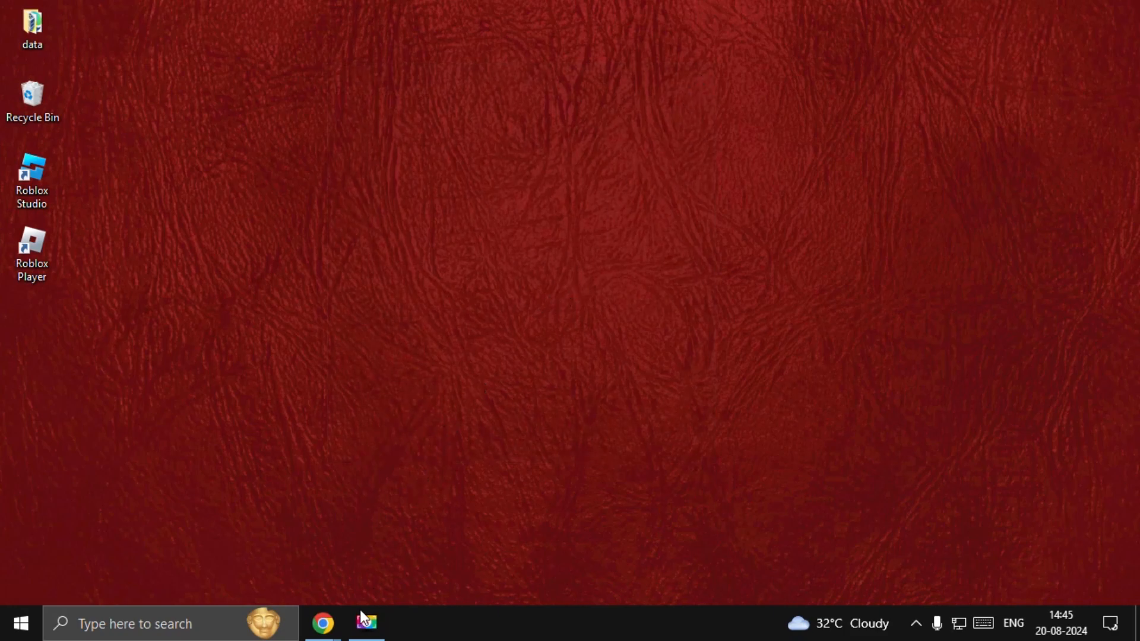
{"action": "mouse_move", "coordinate": [323, 624]}
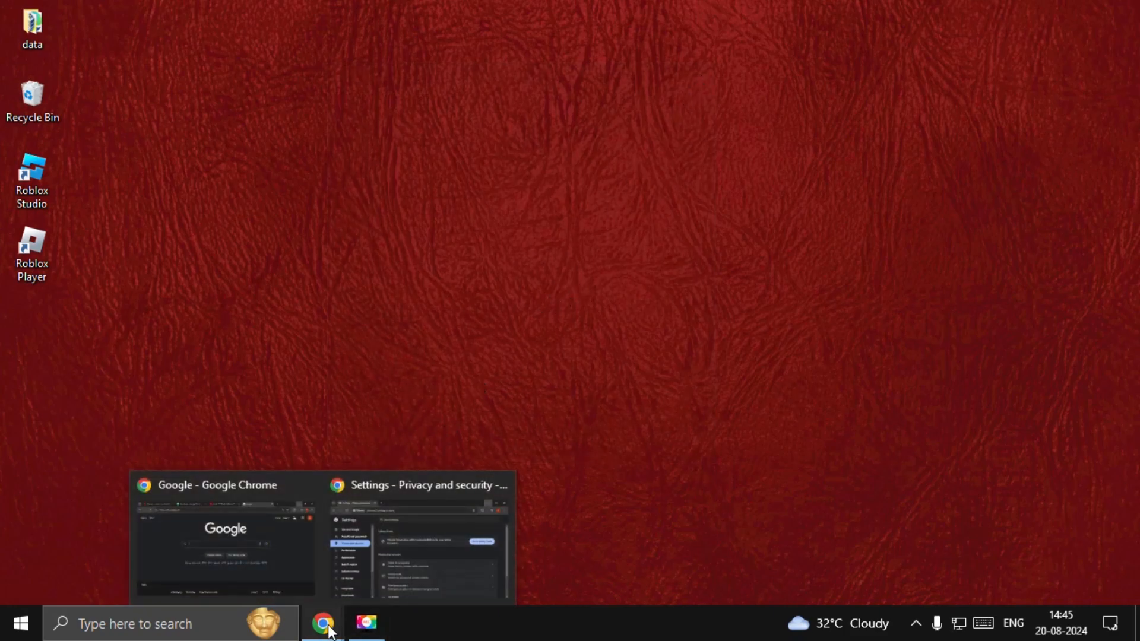
Delete Chrome's history, cookies and site data, and cached files for all time.
{"action": "left_click", "coordinate": [416, 538]}
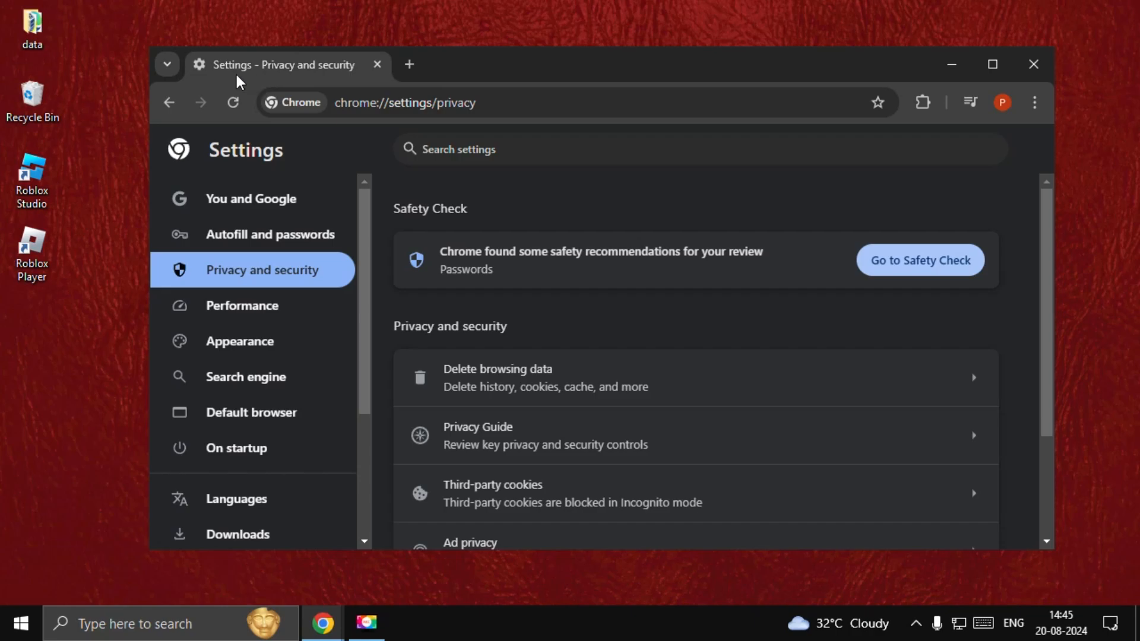
{"action": "mouse_move", "coordinate": [702, 244]}
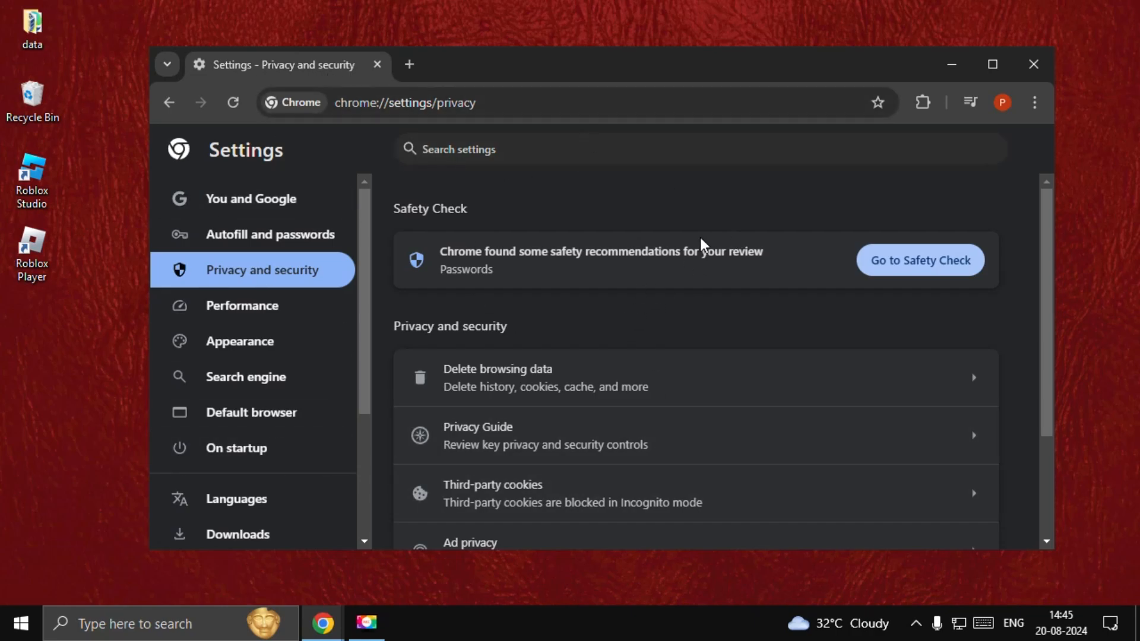
{"action": "mouse_move", "coordinate": [578, 347]}
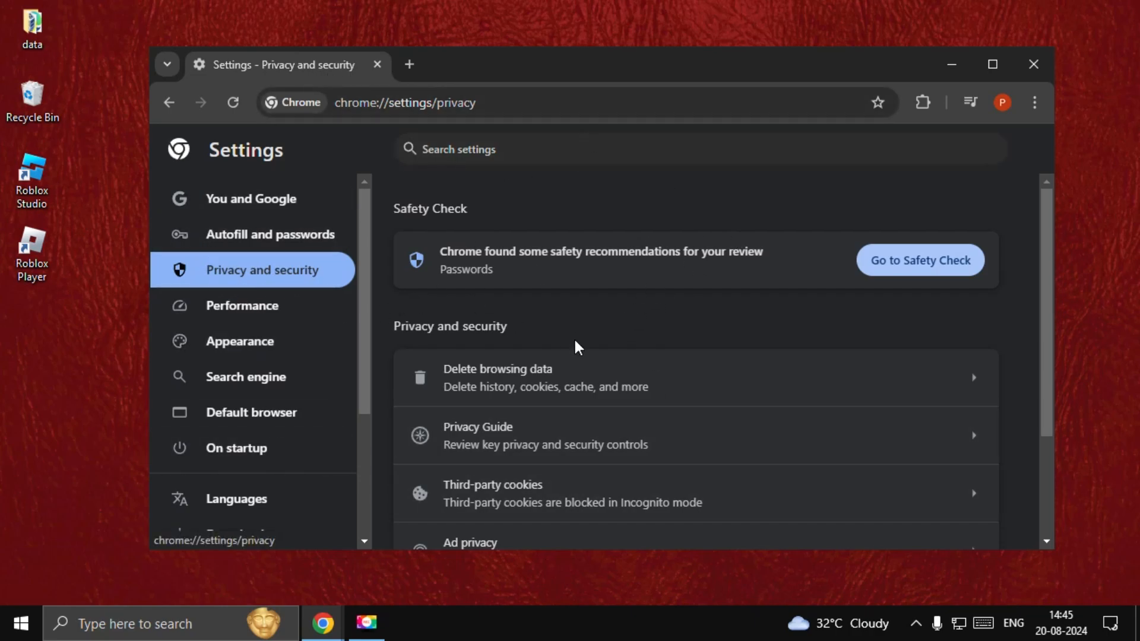
{"action": "scroll", "scroll_direction": "down", "scroll_amount": 3}
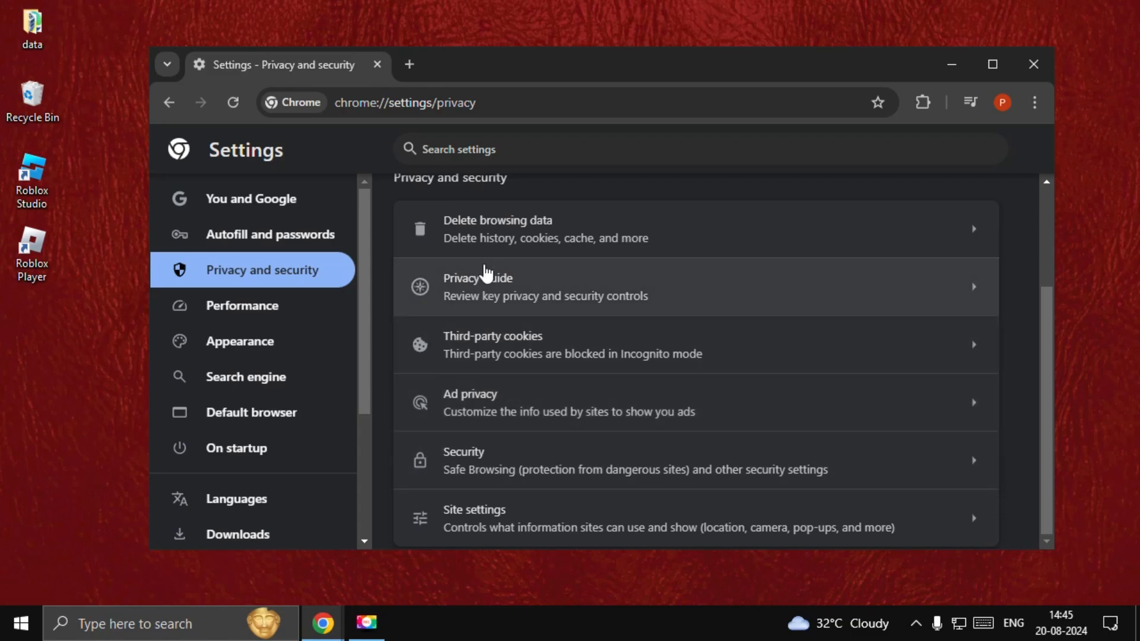
{"action": "left_click", "coordinate": [498, 228]}
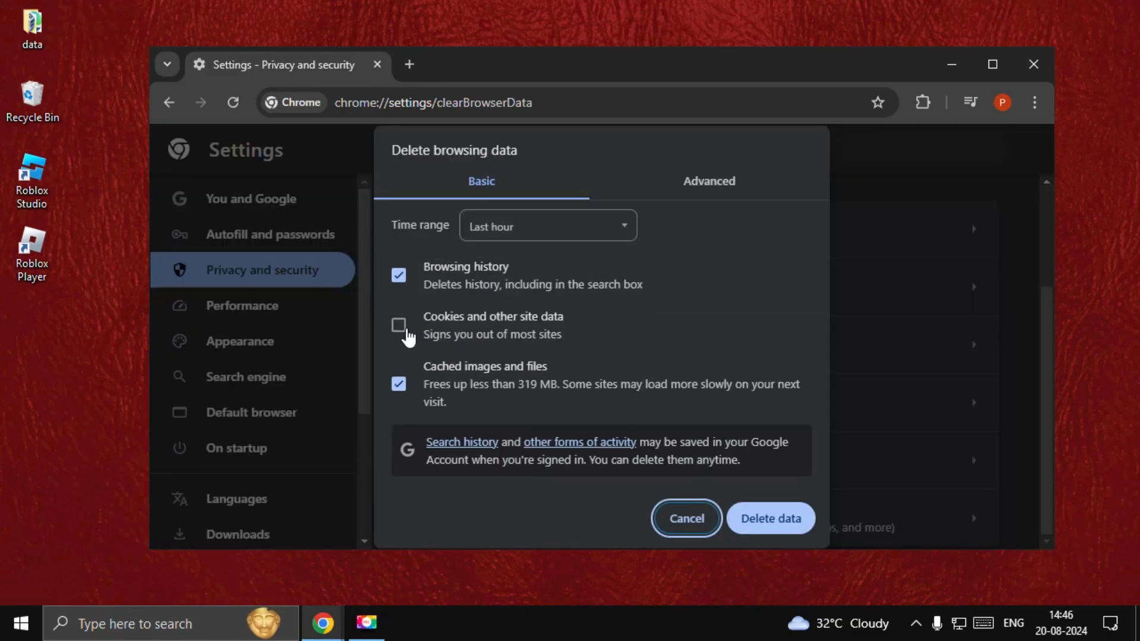
{"action": "left_click", "coordinate": [399, 326]}
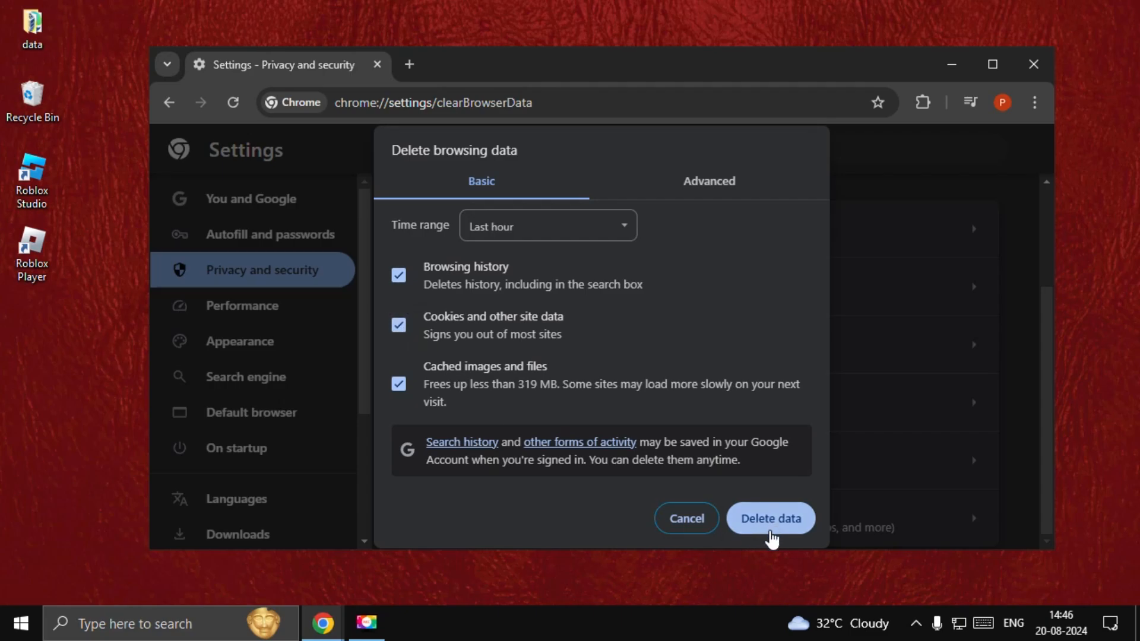
{"action": "left_click", "coordinate": [547, 226]}
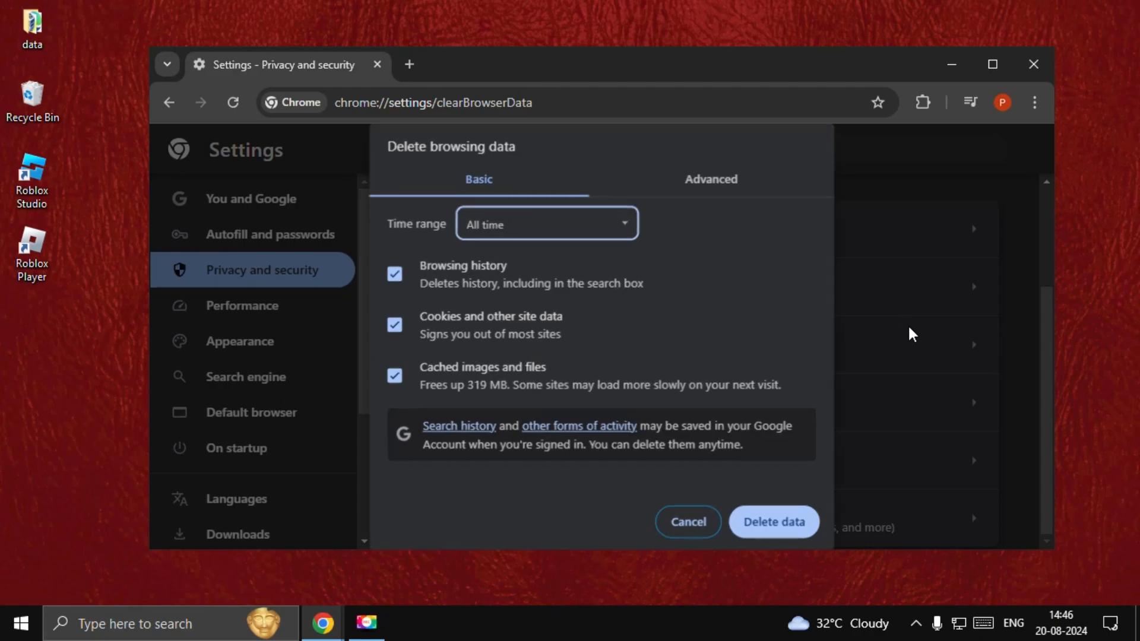
{"action": "left_click", "coordinate": [686, 522]}
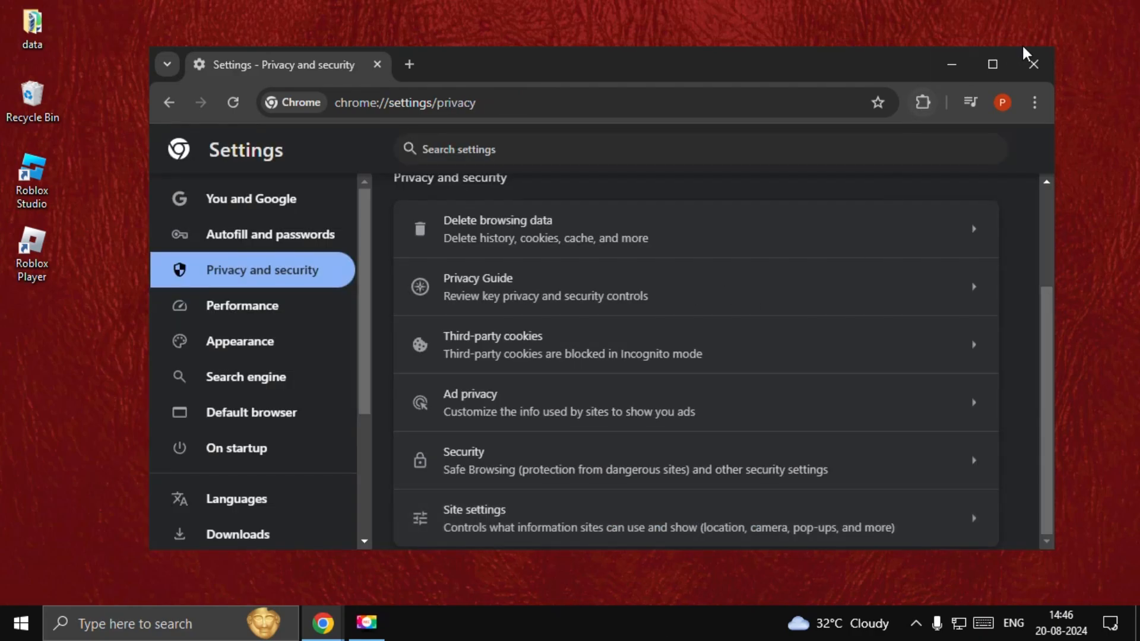
Close Chrome and open %localappdata% from the Run dialog into File Explorer.
{"action": "left_click", "coordinate": [1032, 64]}
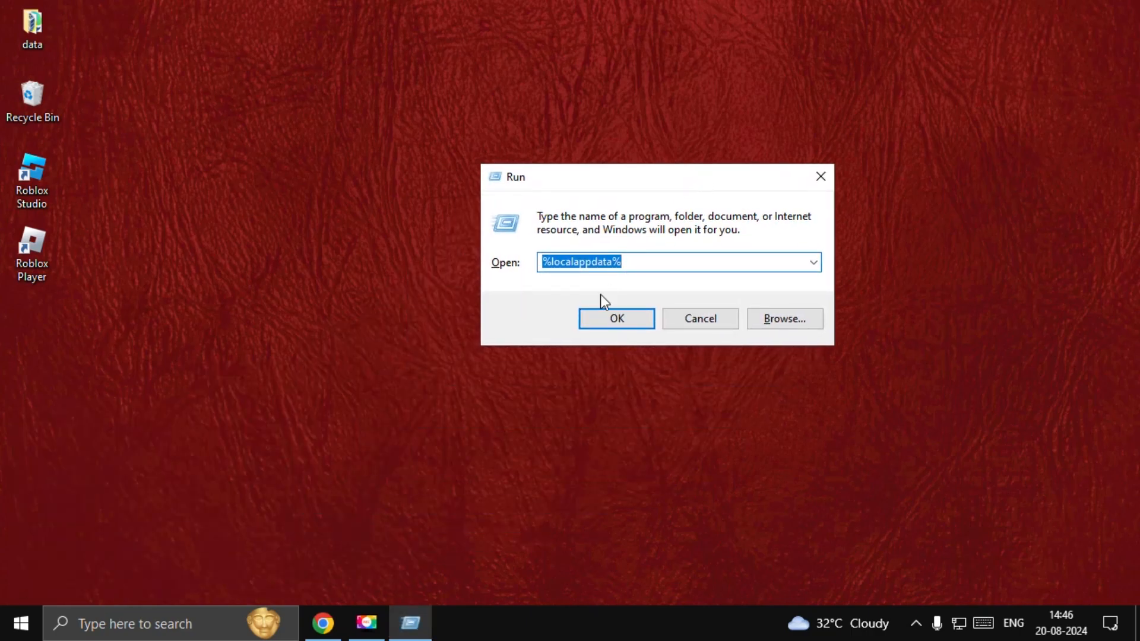
{"action": "left_click", "coordinate": [626, 261]}
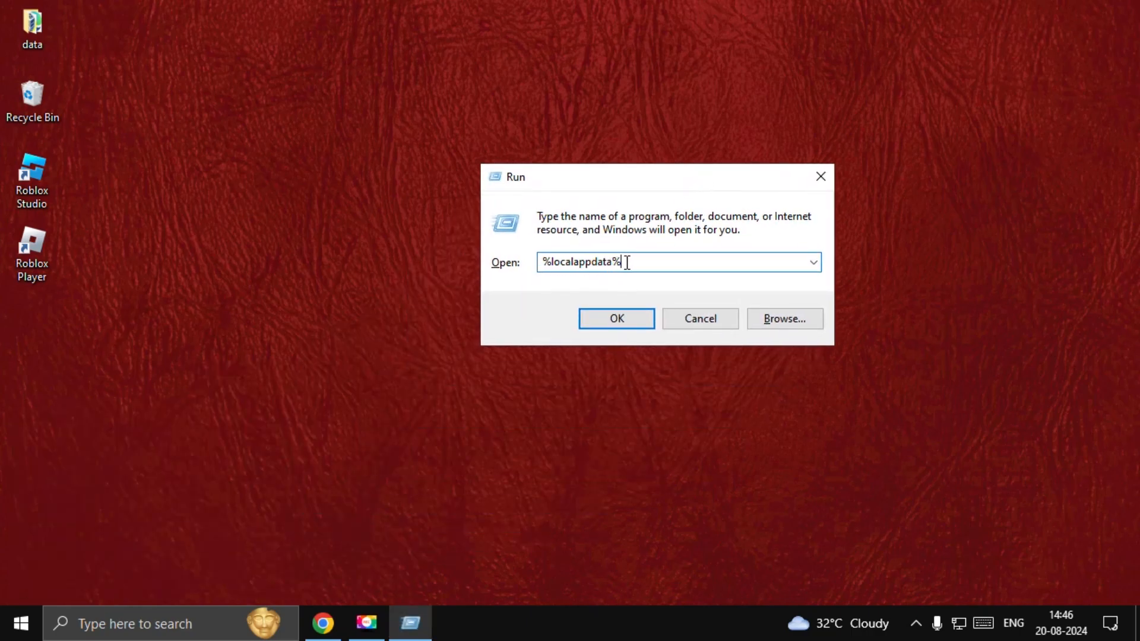
{"action": "left_click", "coordinate": [617, 318]}
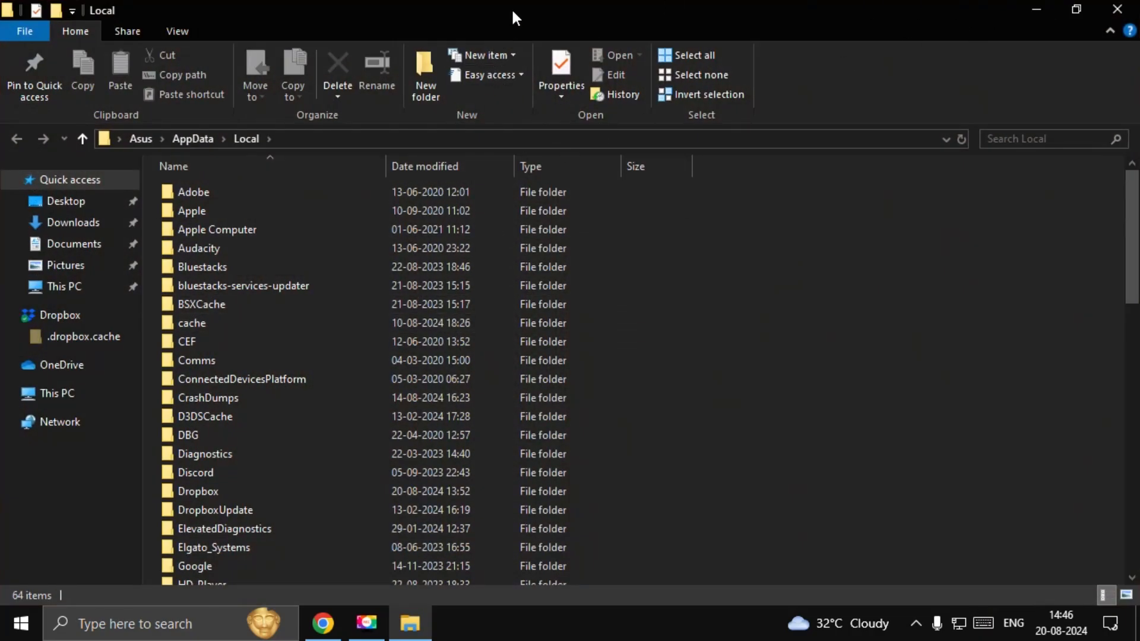
Delete the Roblox folder inside AppData\Local\Temp.
{"action": "left_click", "coordinate": [1076, 9]}
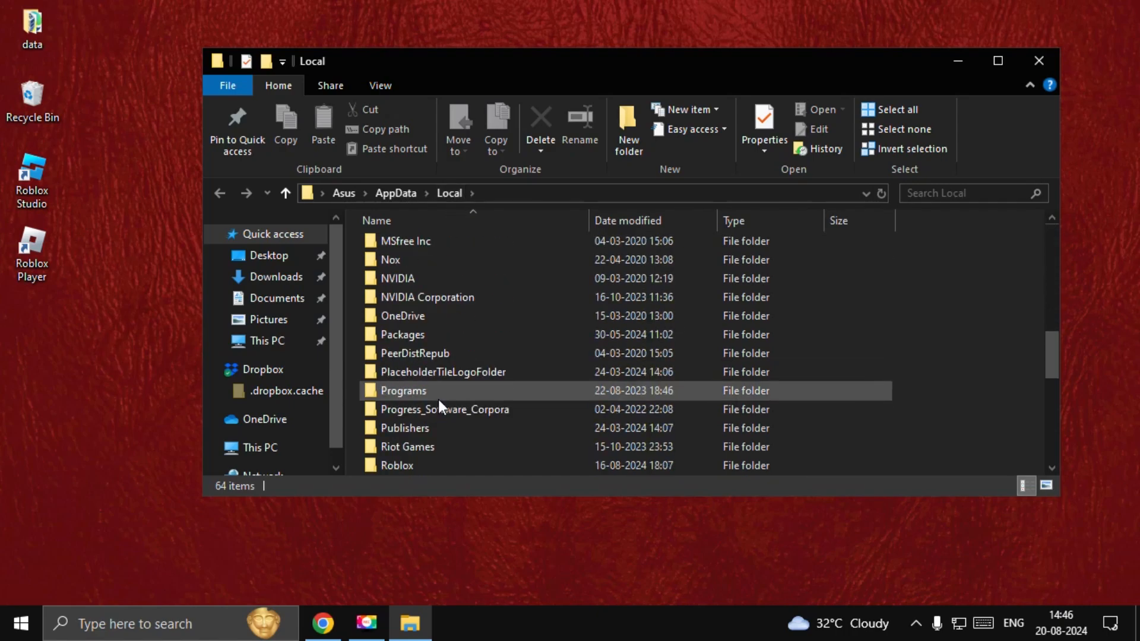
{"action": "left_click", "coordinate": [393, 466]}
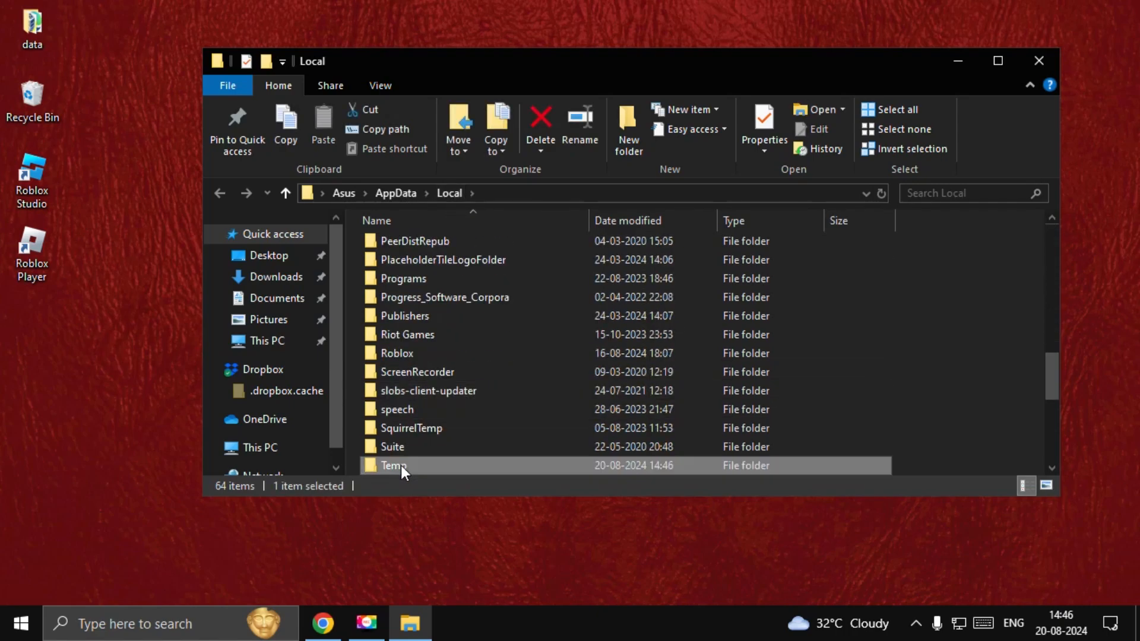
{"action": "double_click", "coordinate": [394, 465]}
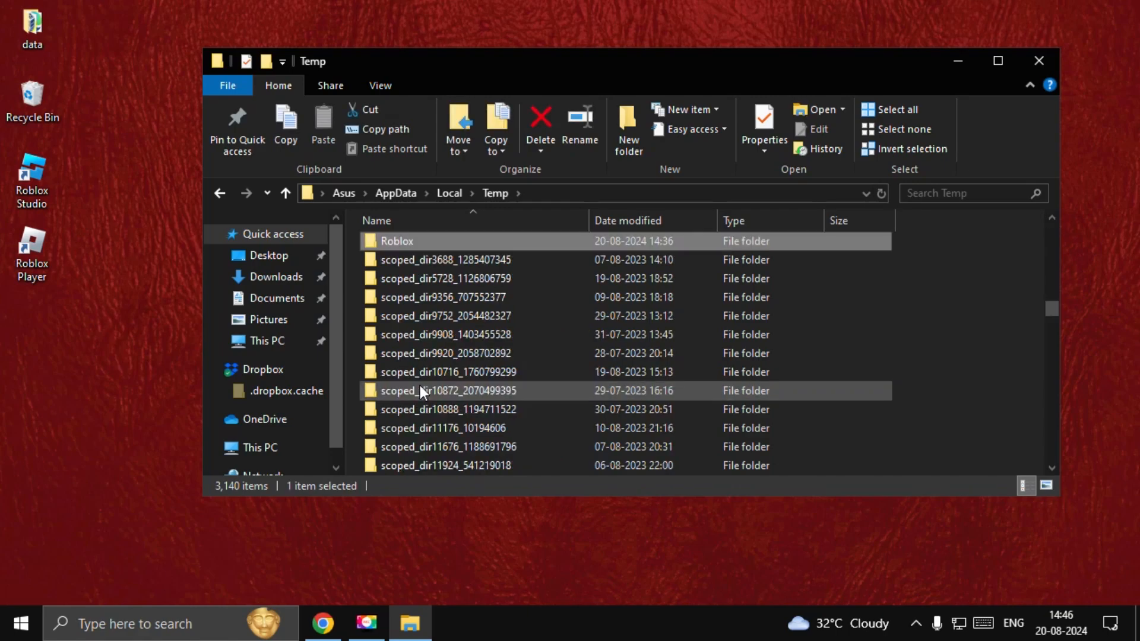
{"action": "double_click", "coordinate": [397, 241]}
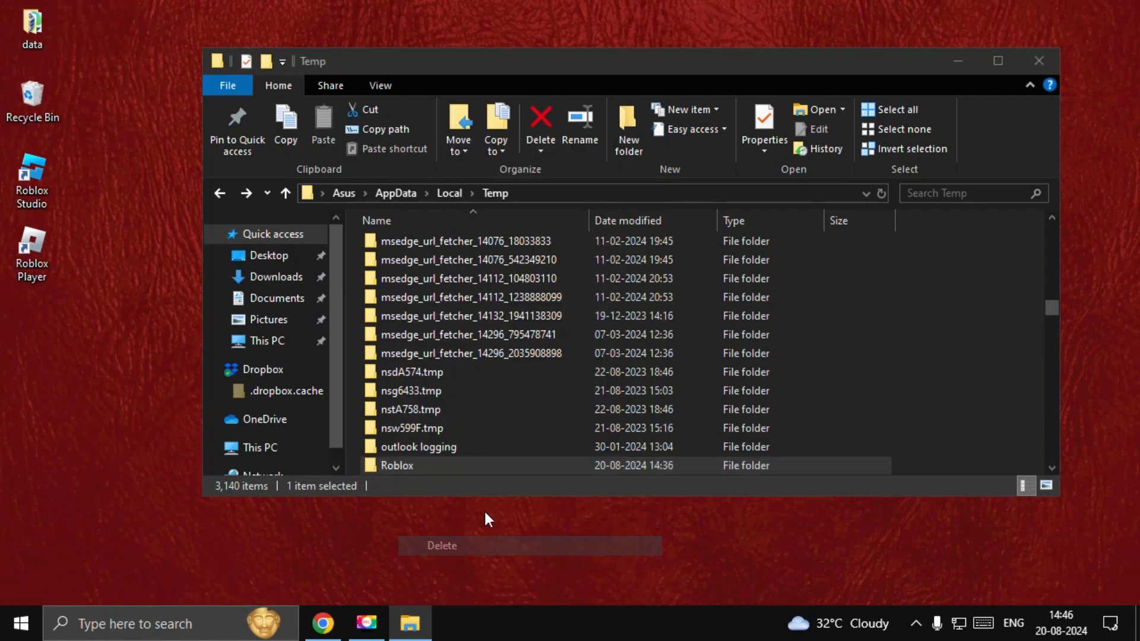
{"action": "left_click", "coordinate": [442, 545]}
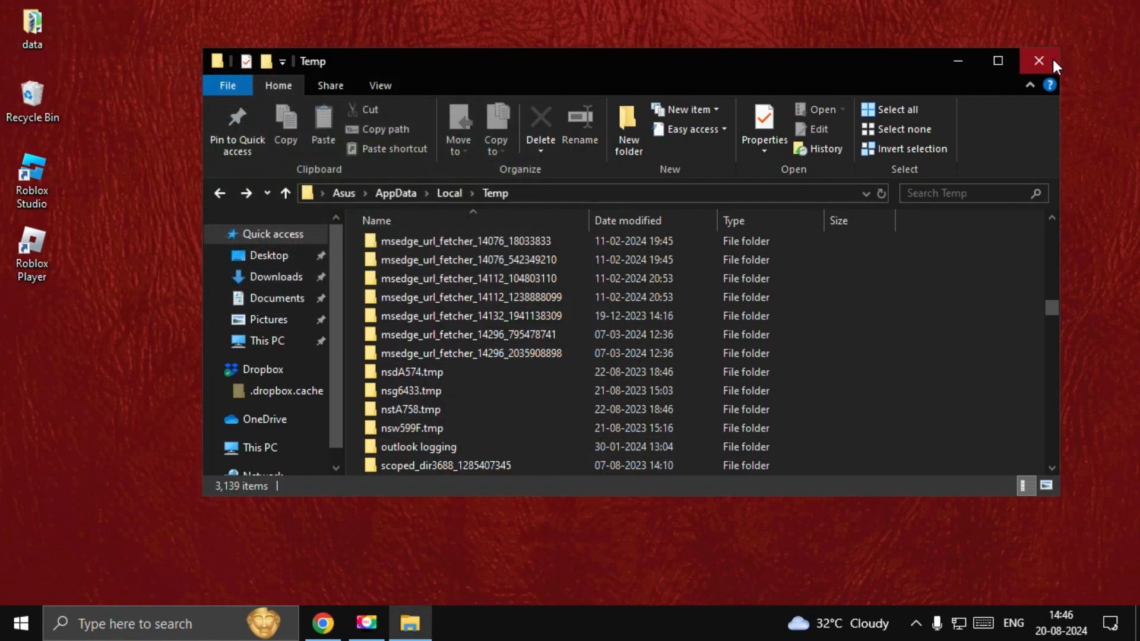
Set the Roblox Player shortcut to run as administrator via its Compatibility properties.
{"action": "right_click", "coordinate": [31, 247]}
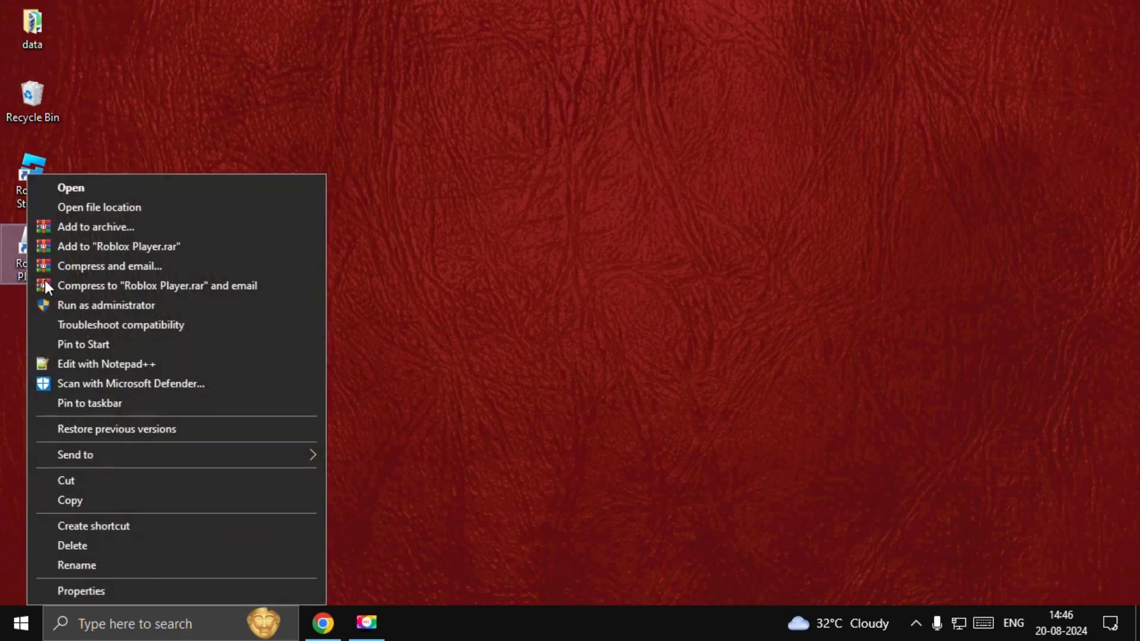
{"action": "left_click", "coordinate": [81, 590]}
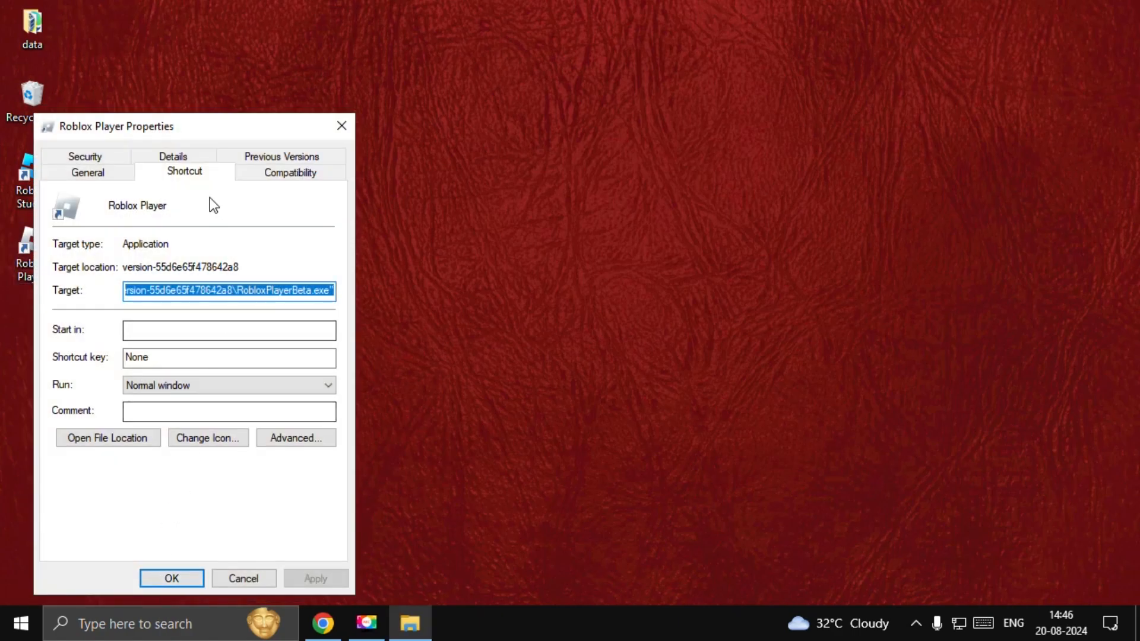
{"action": "left_click", "coordinate": [290, 171]}
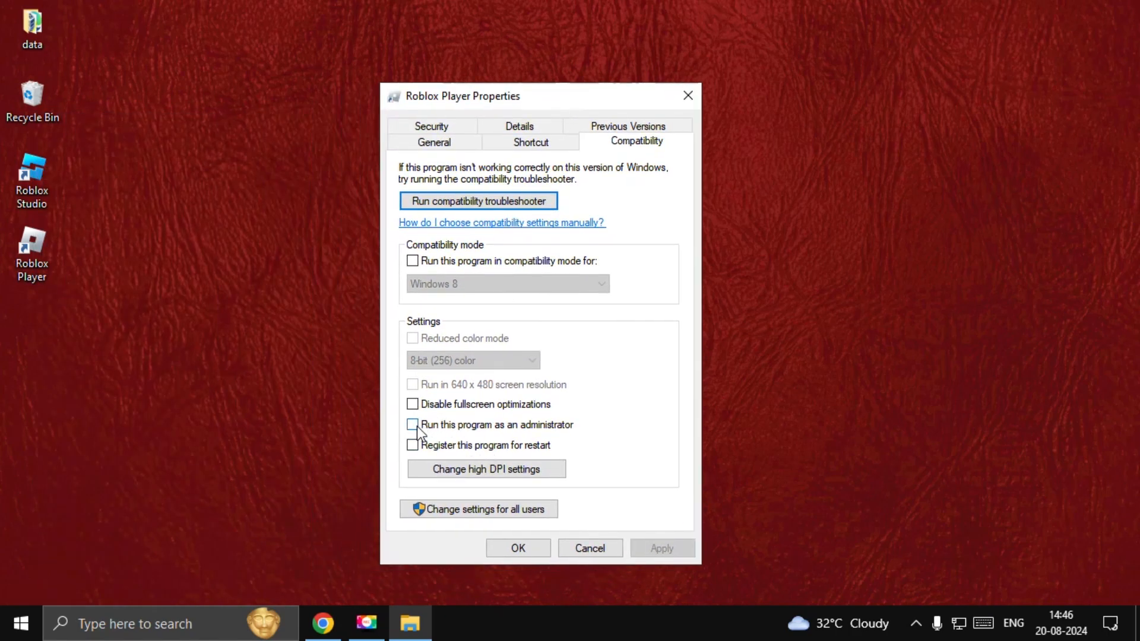
{"action": "mouse_move", "coordinate": [430, 441]}
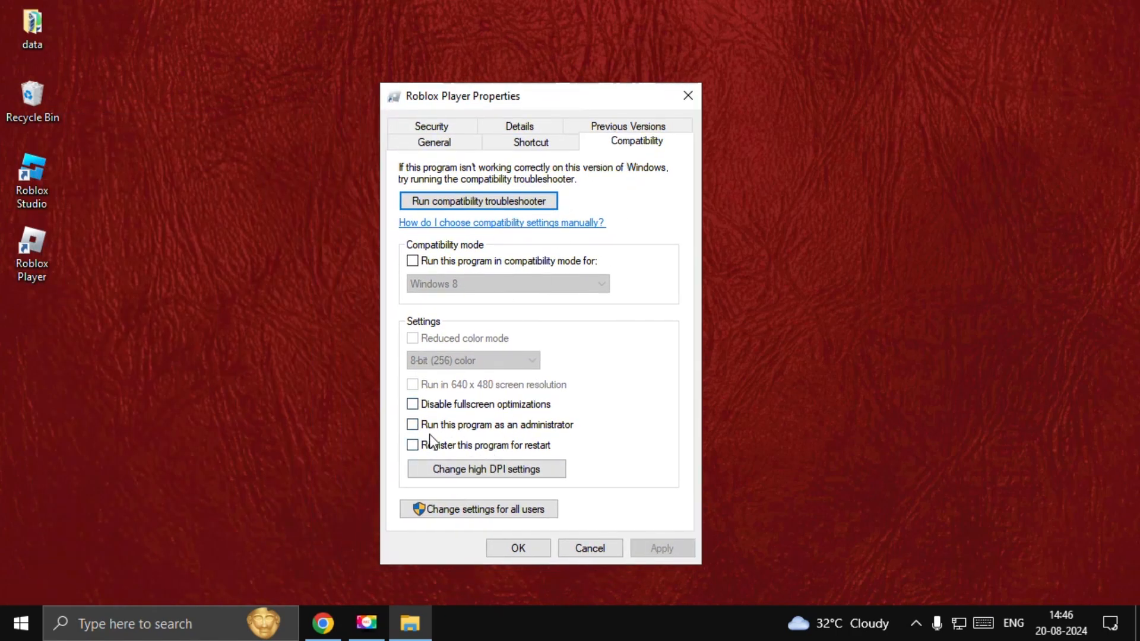
{"action": "left_click", "coordinate": [412, 425]}
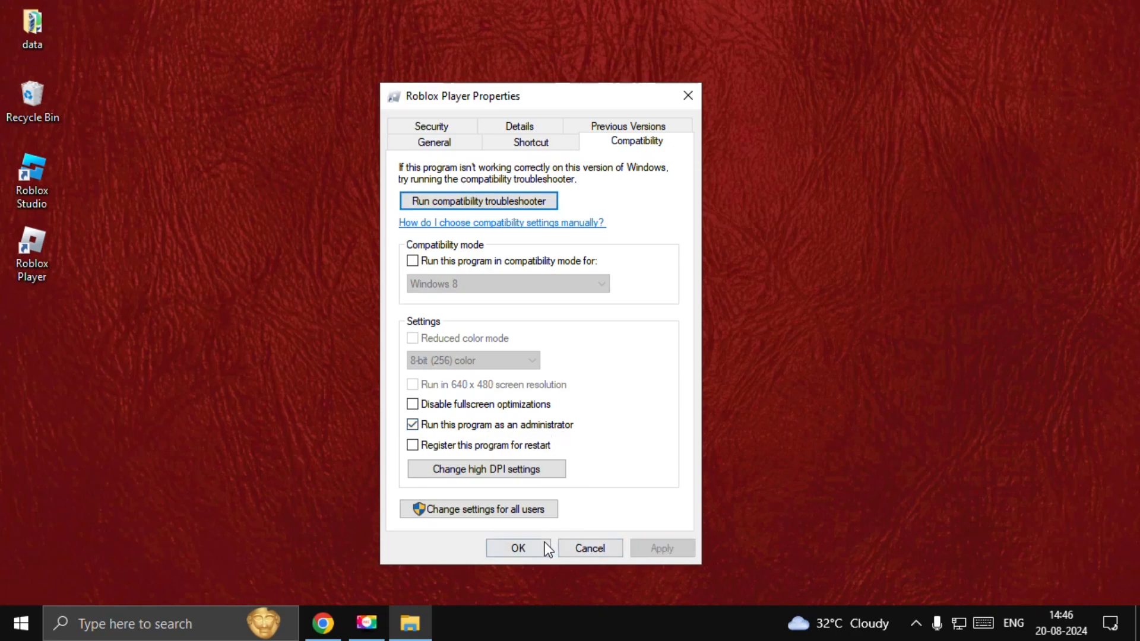
{"action": "left_click", "coordinate": [518, 549]}
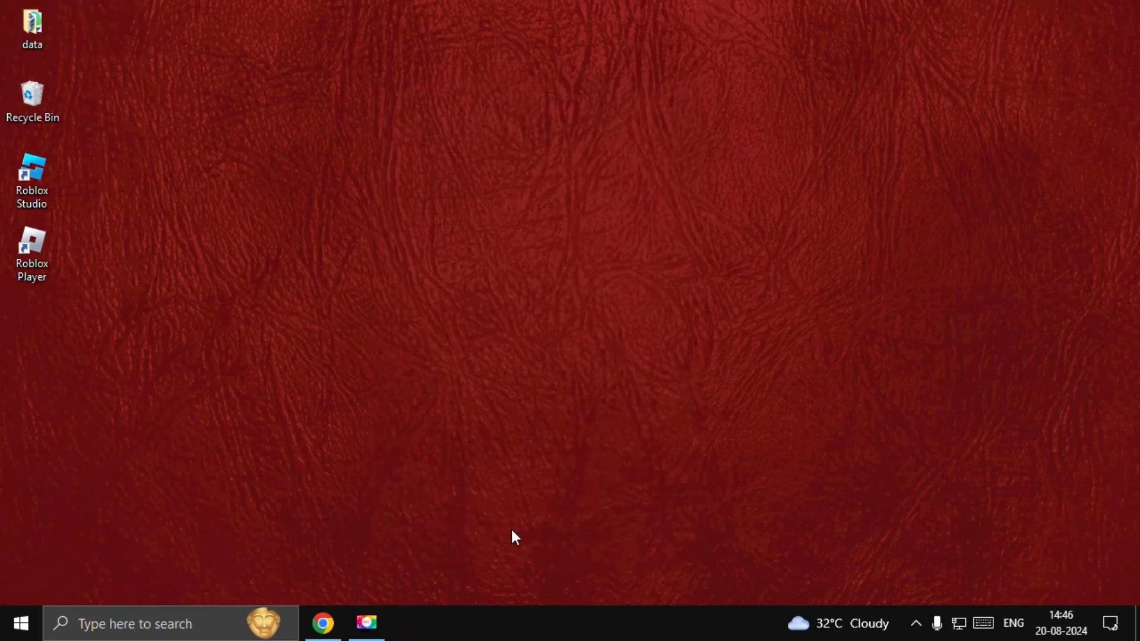
{"action": "mouse_move", "coordinate": [382, 448]}
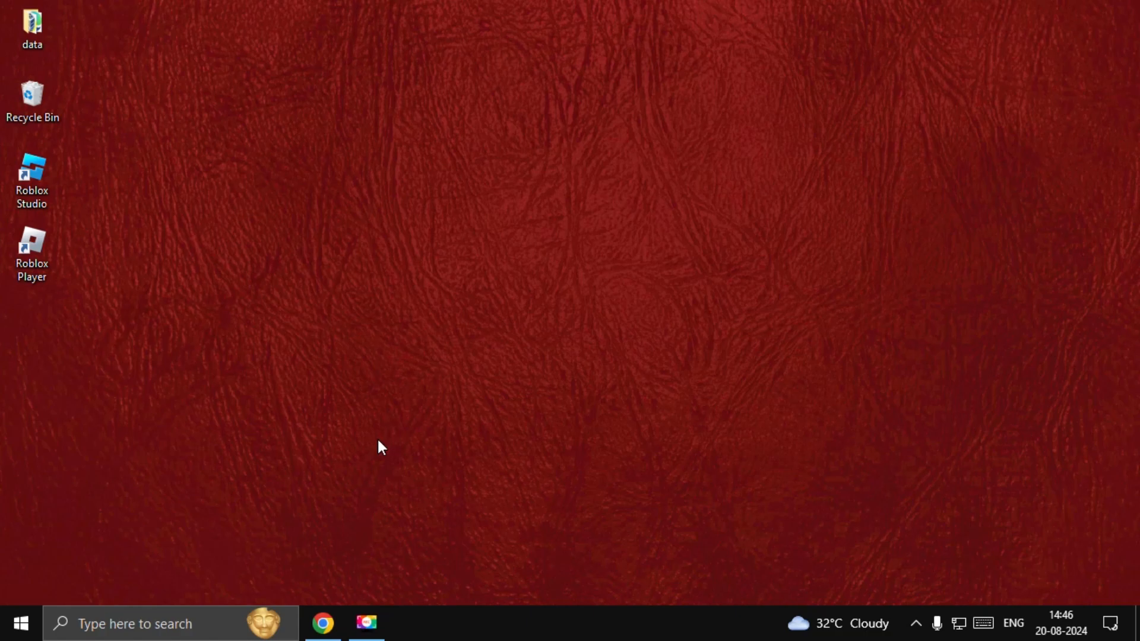
{"action": "mouse_move", "coordinate": [525, 245]}
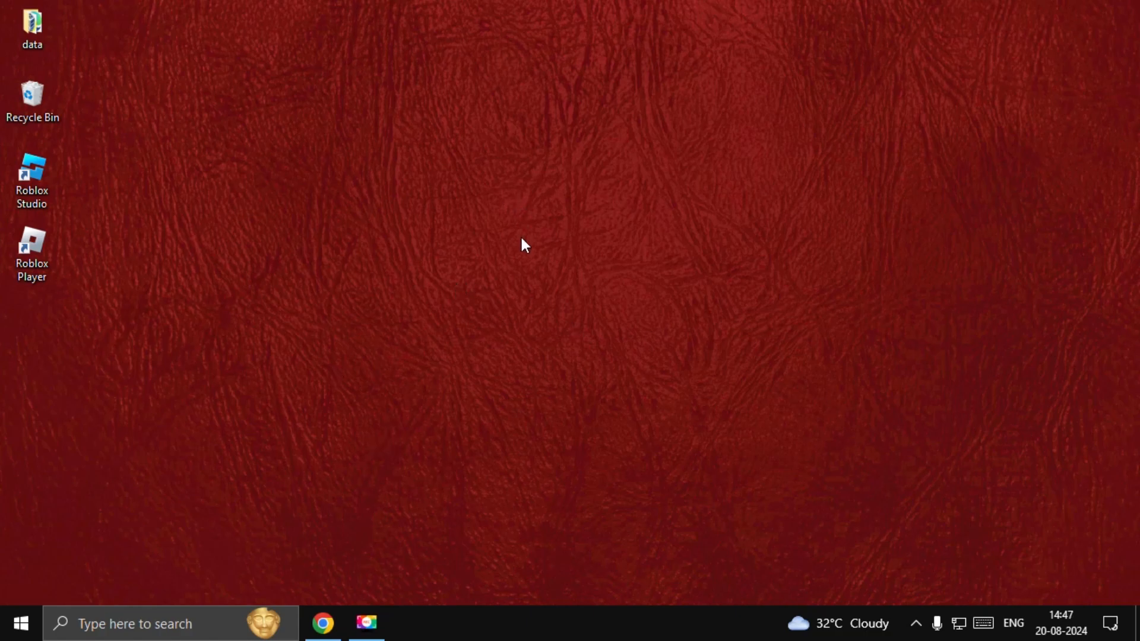